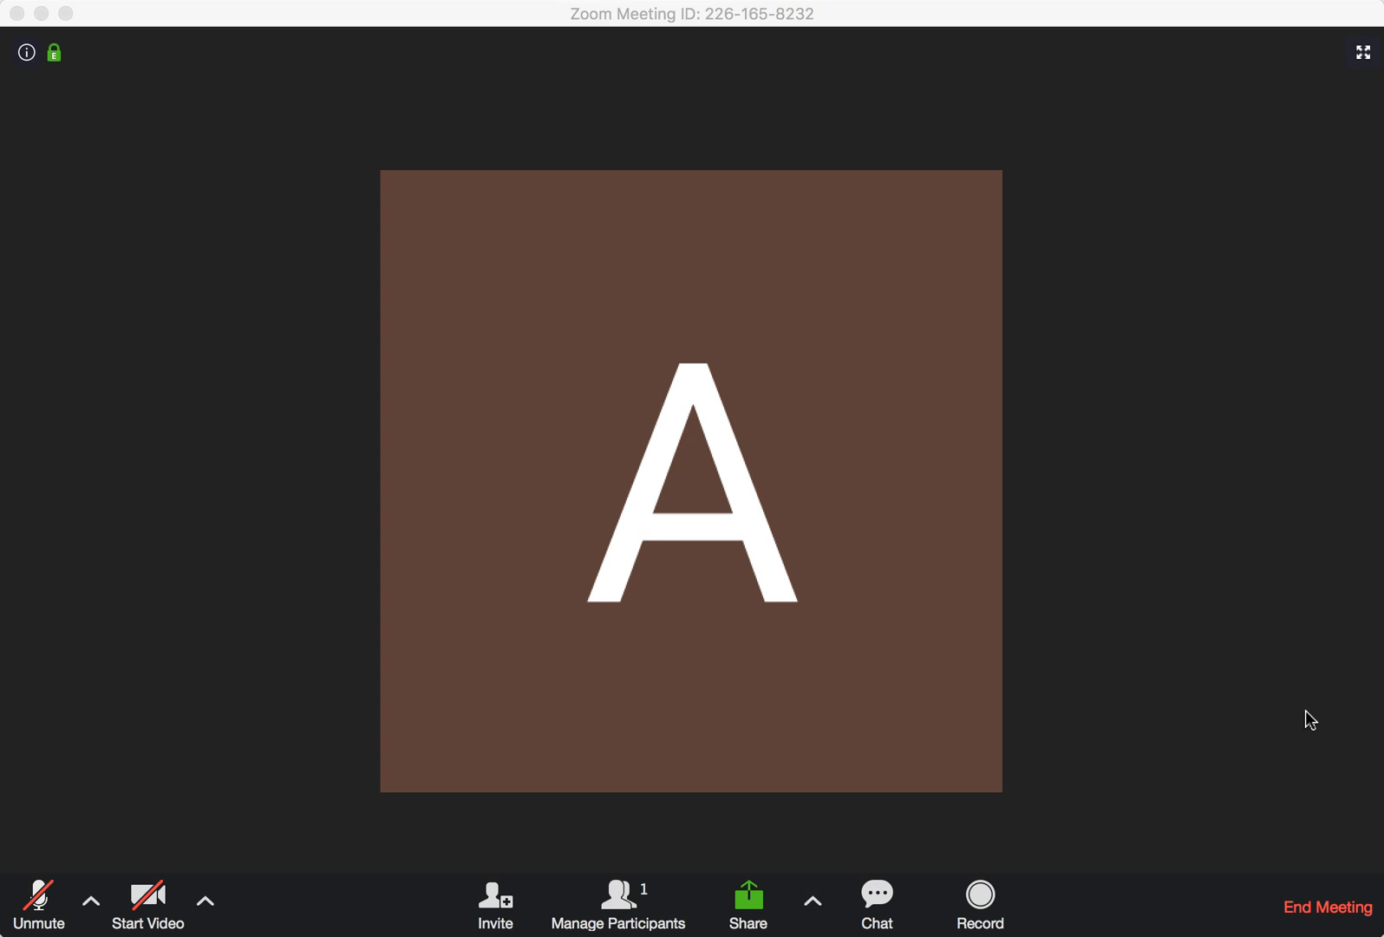
pyautogui.moveTo(1196, 668)
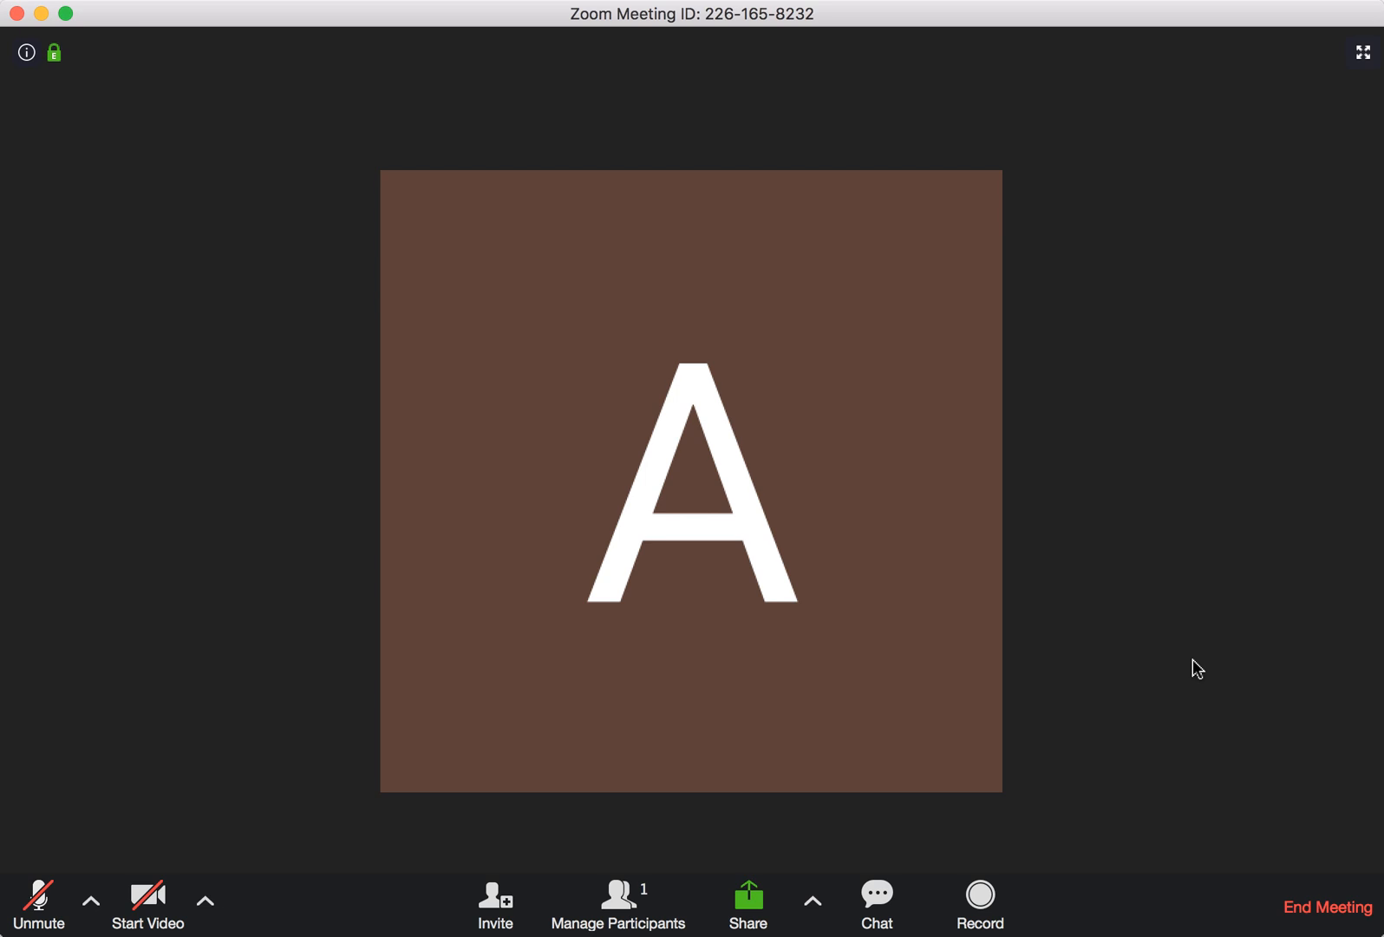
pyautogui.moveTo(794, 363)
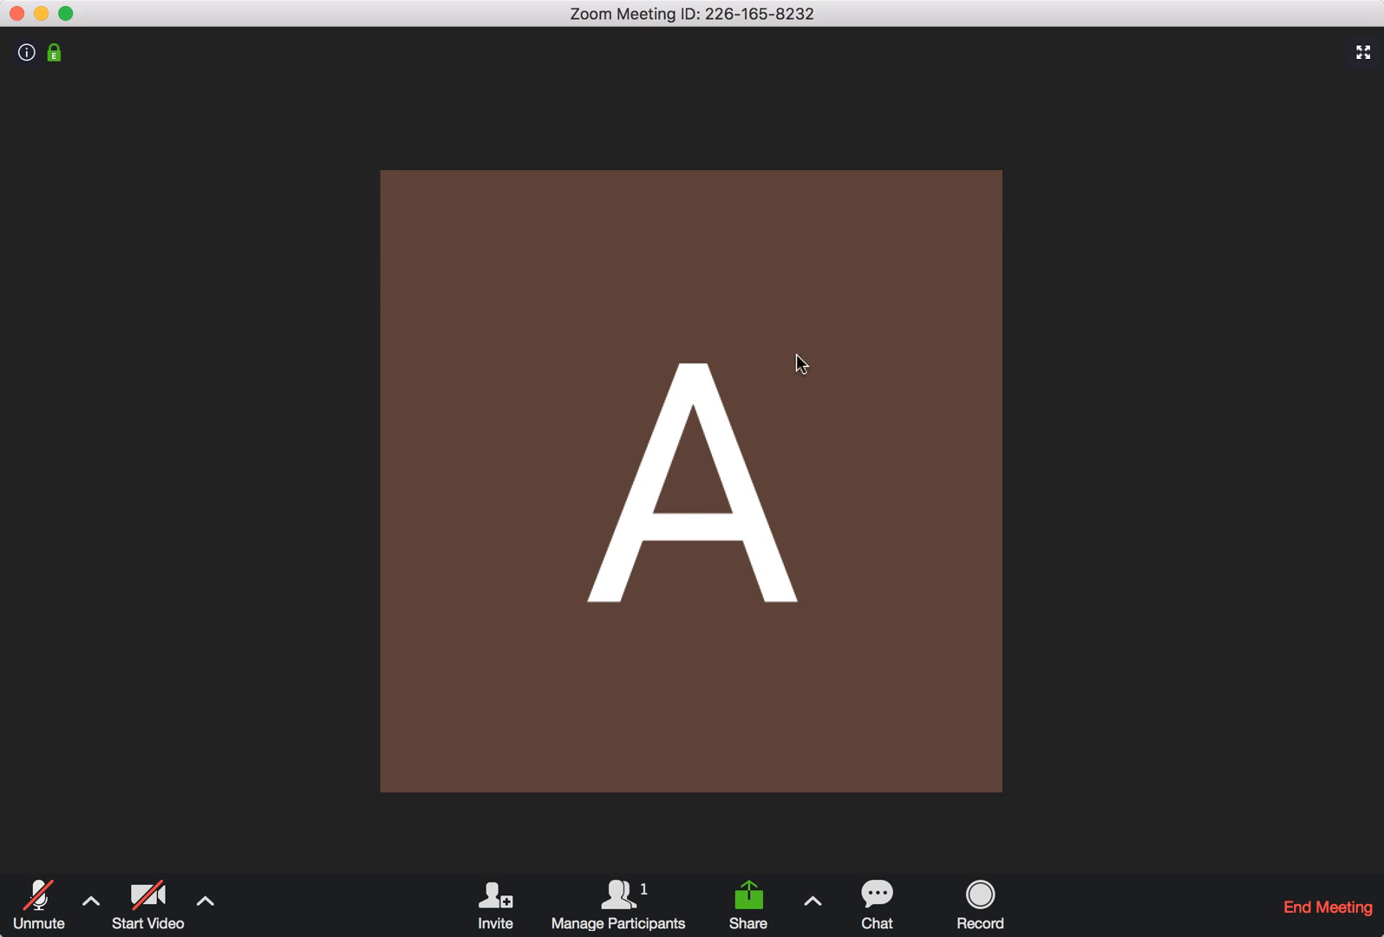
pyautogui.moveTo(26, 52)
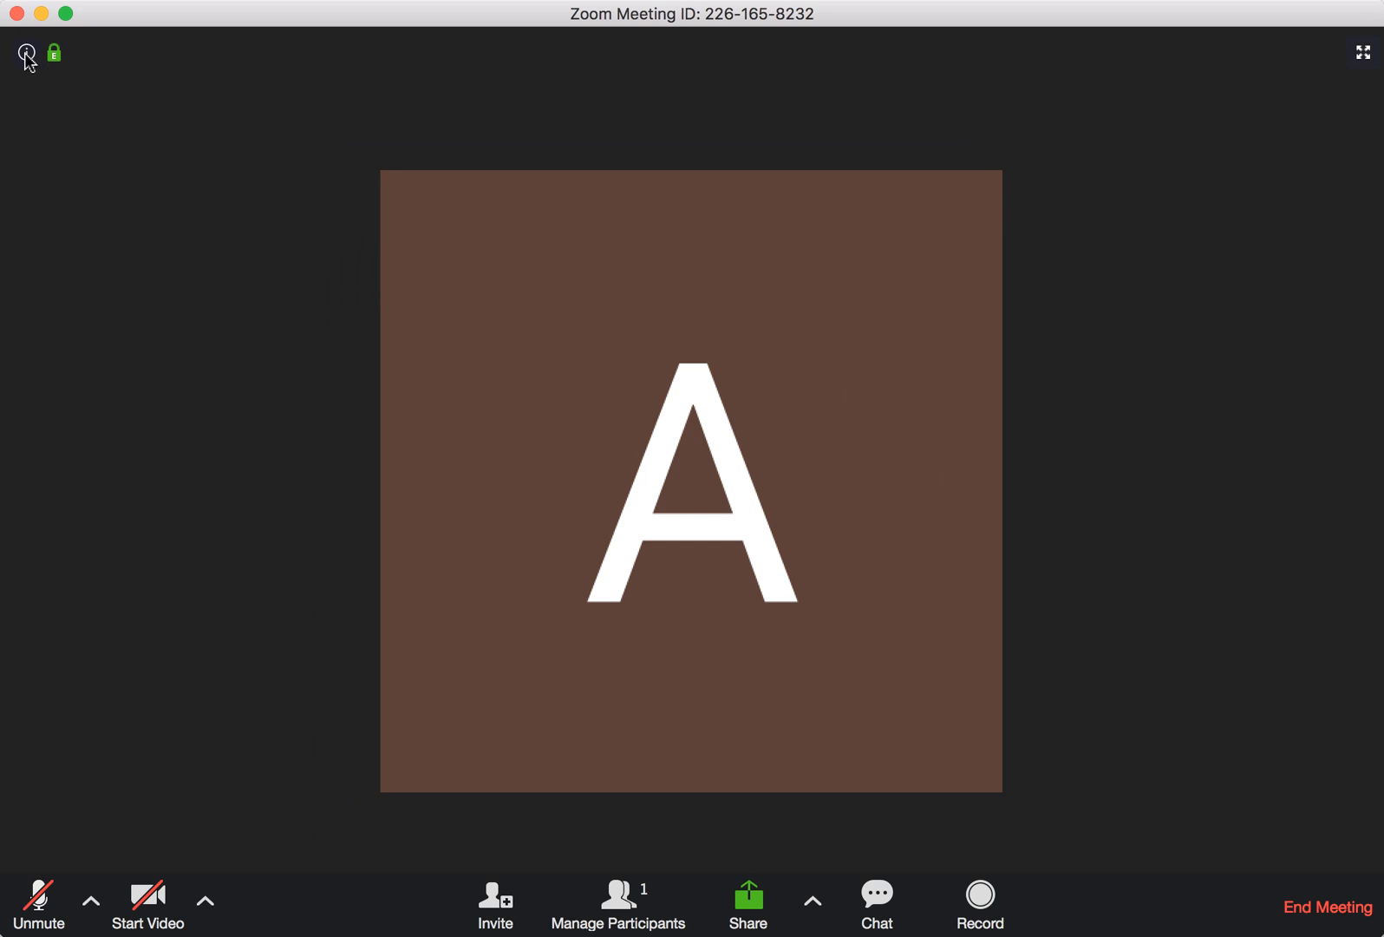
# - Rename the meeting topic to "Andrii's Meeting Room", confirm it, and close the details
pyautogui.click(26, 53)
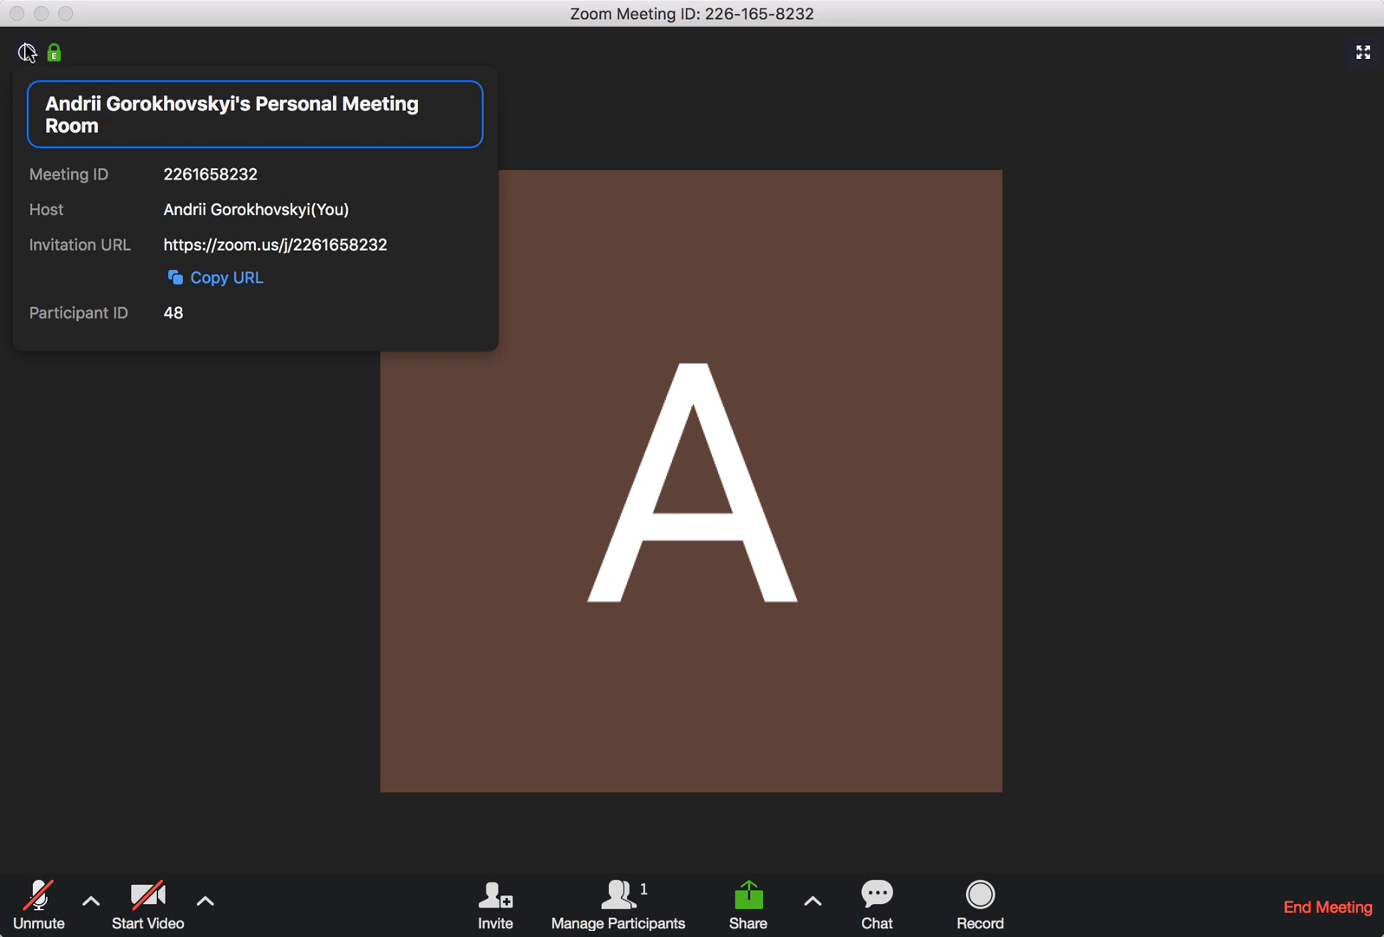
pyautogui.click(90, 125)
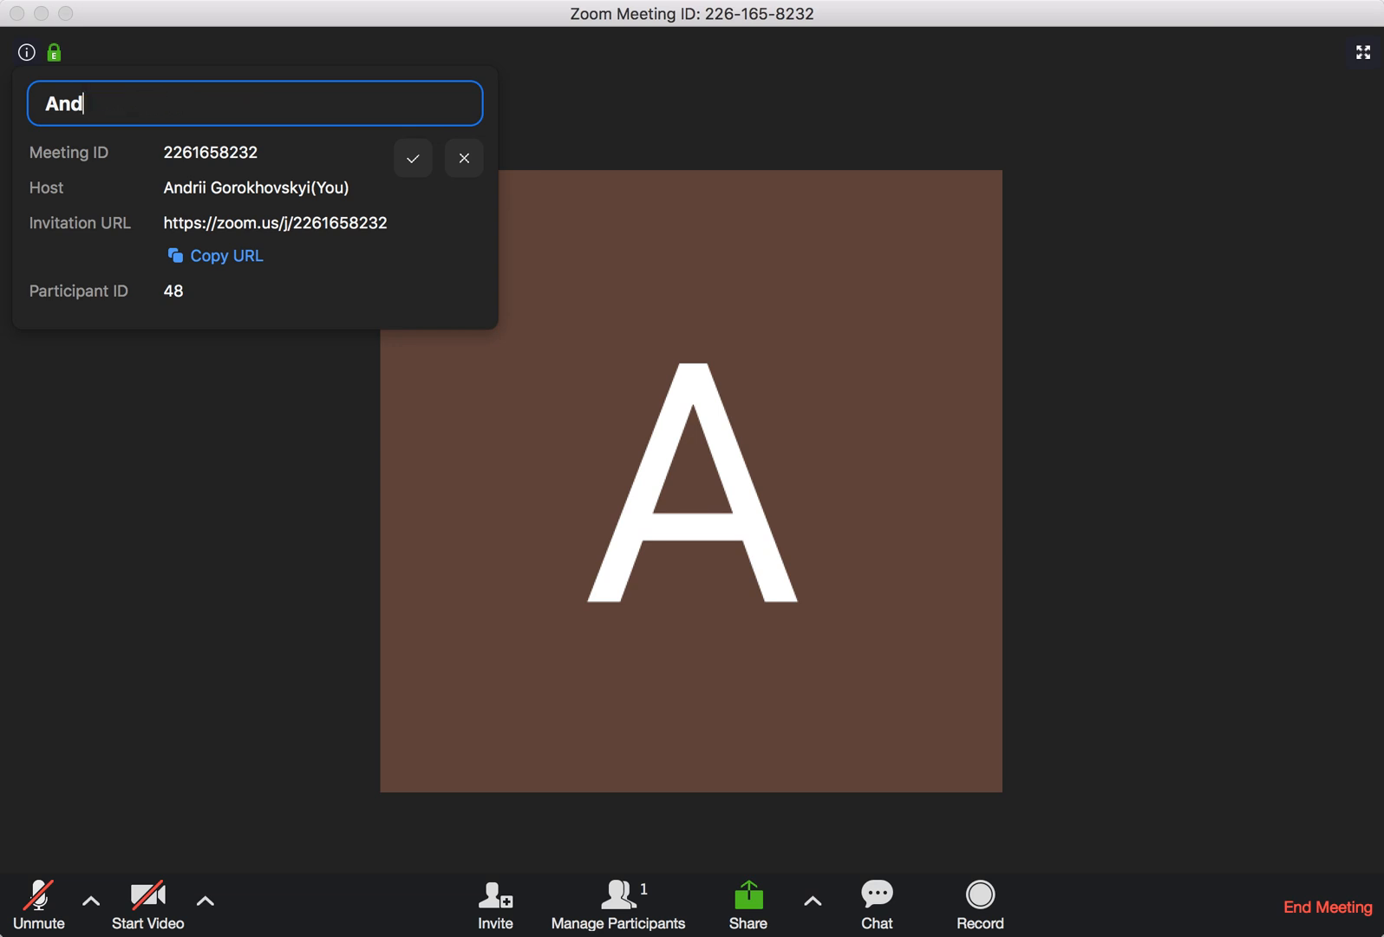
pyautogui.write("Andrii's M")
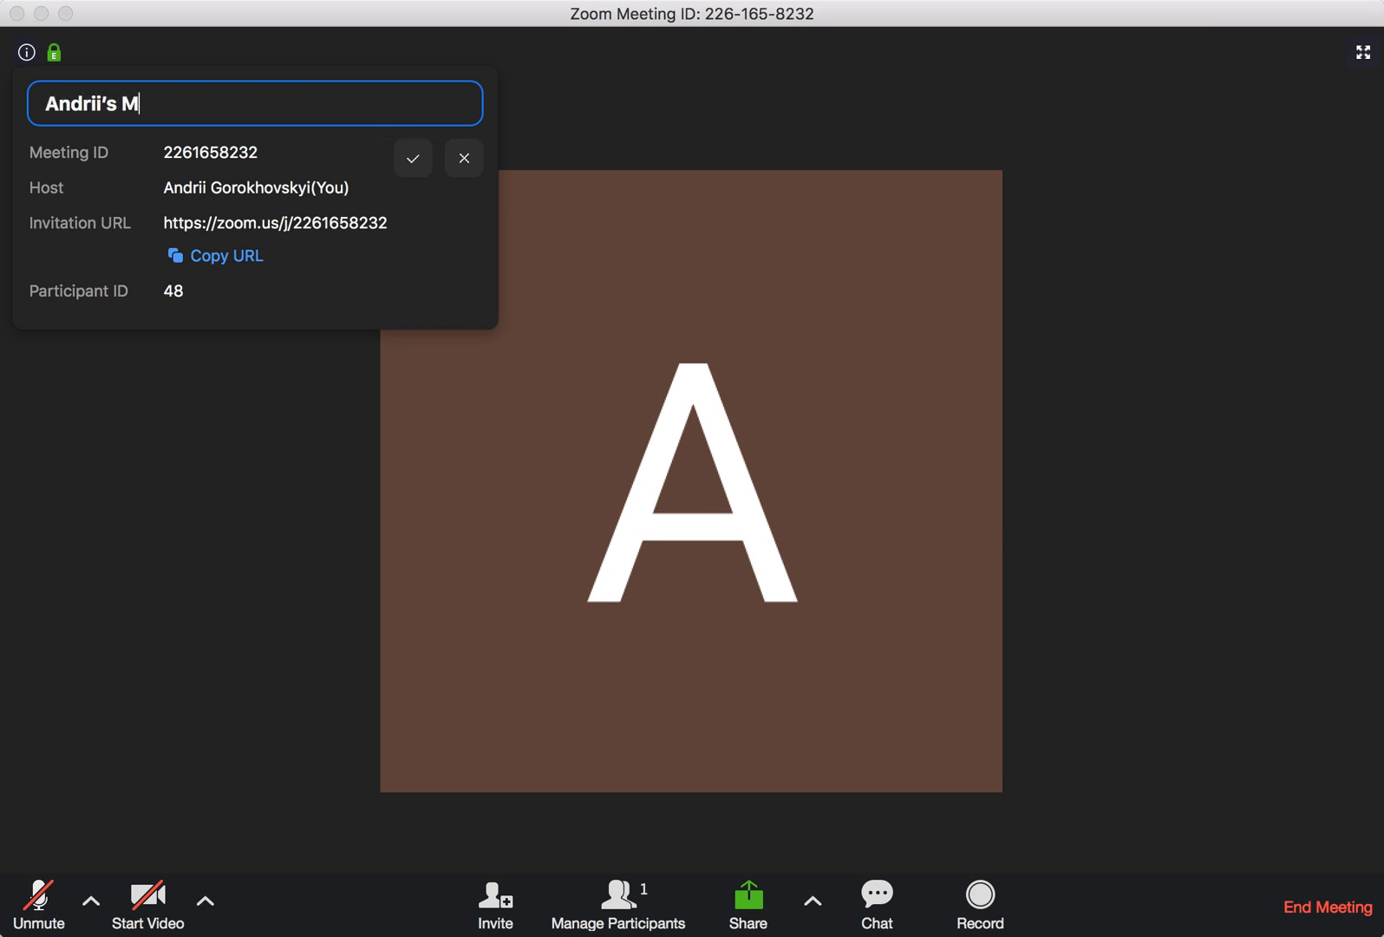
pyautogui.write('eeting Room')
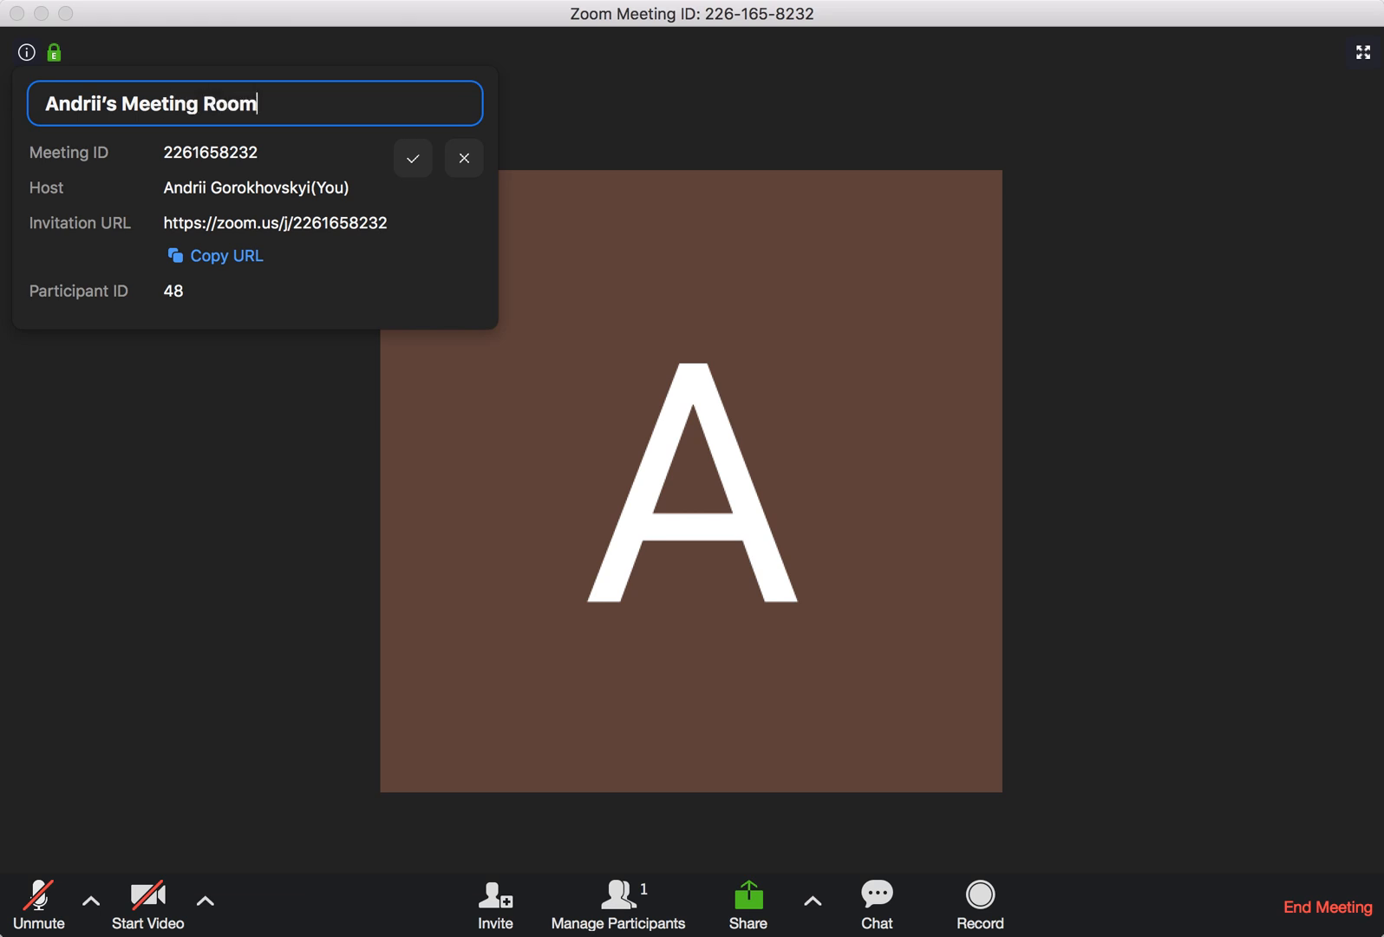
pyautogui.click(413, 158)
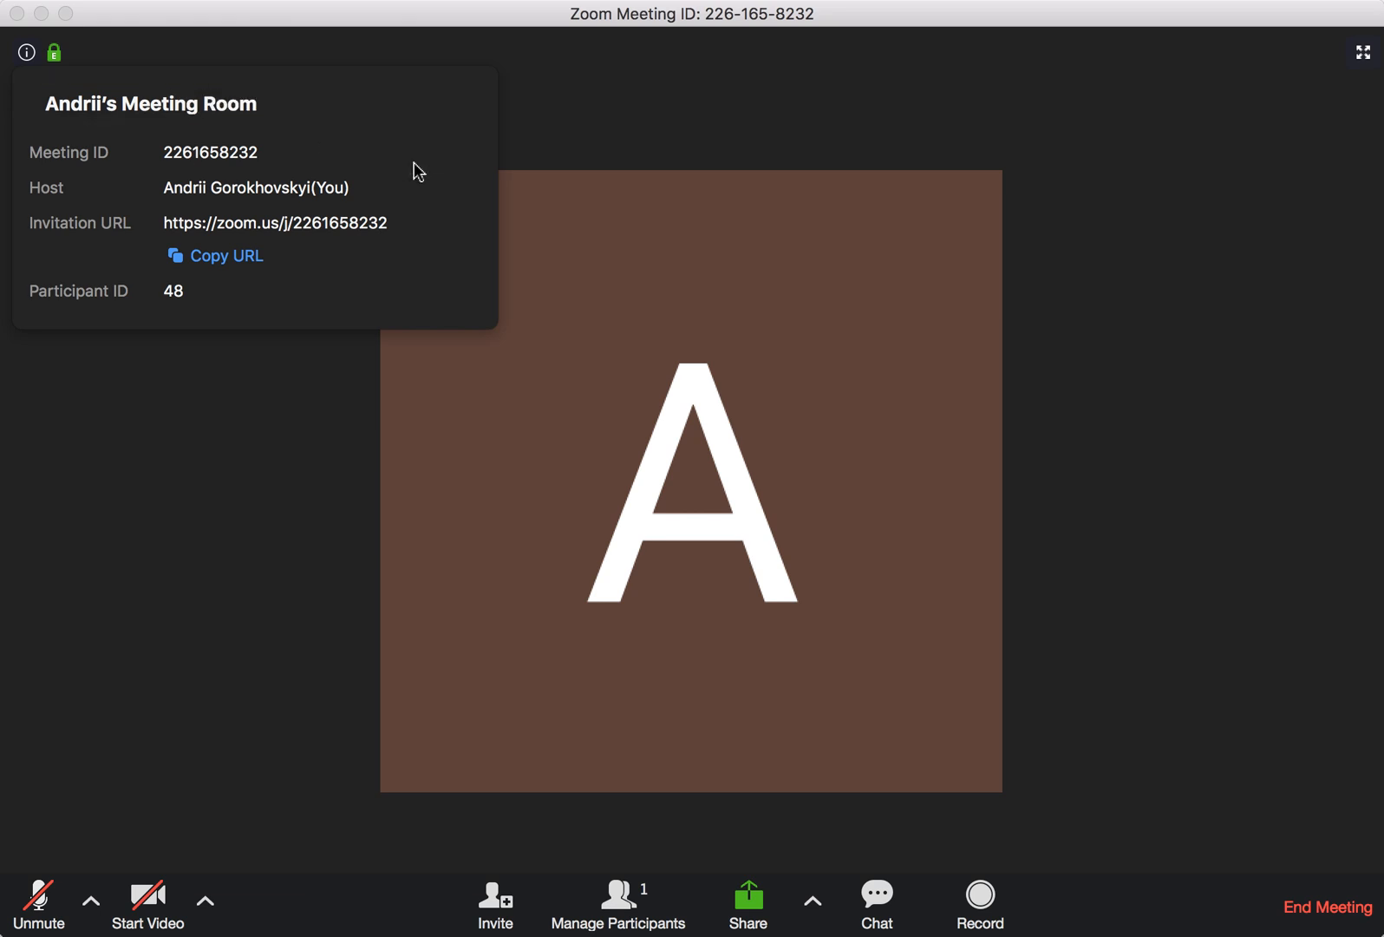
pyautogui.click(26, 50)
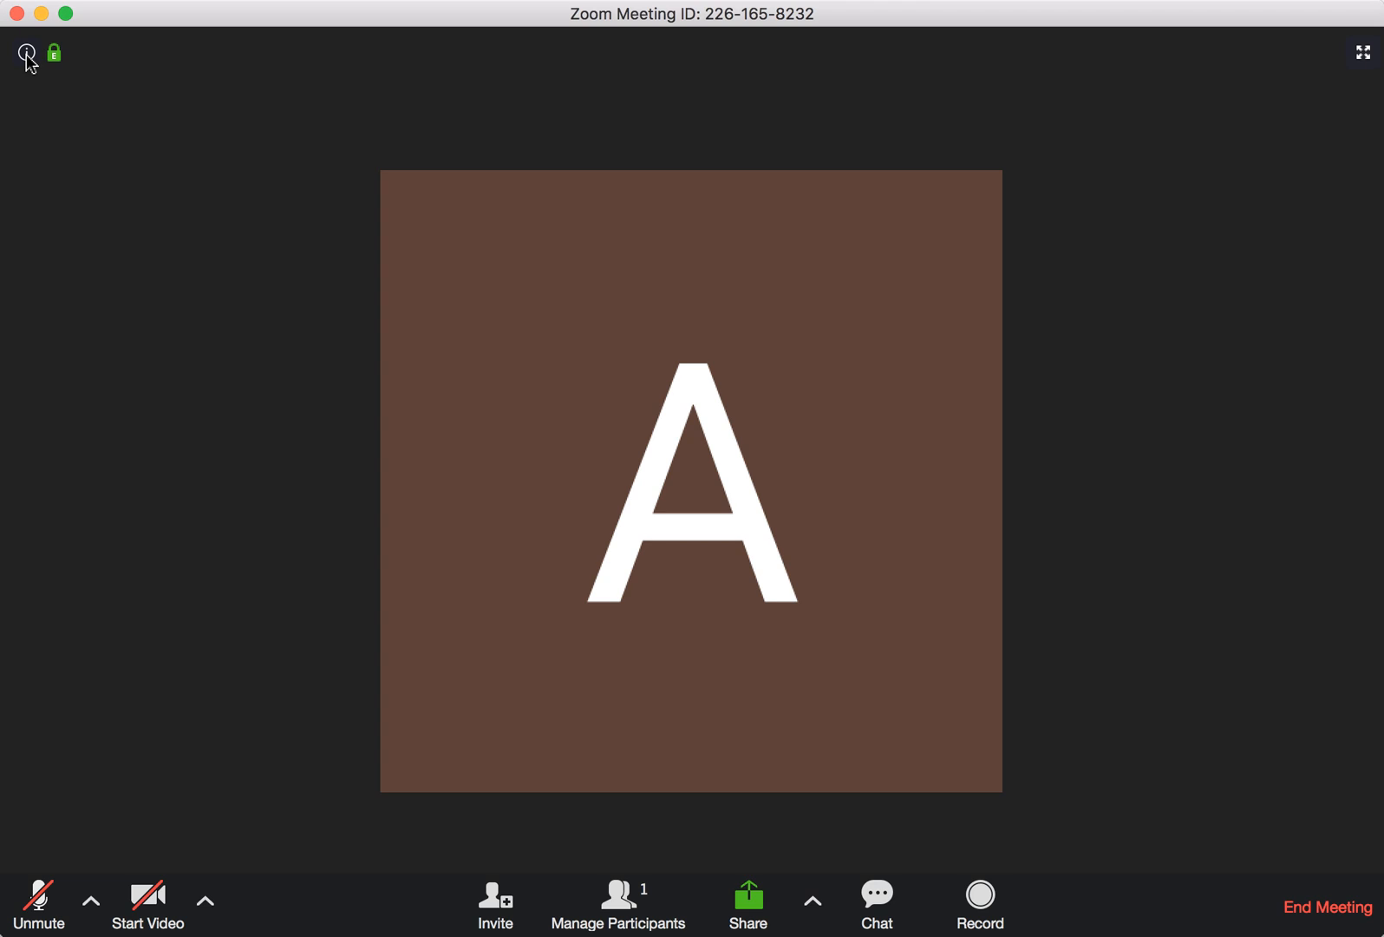
# - Reopen the meeting details to verify "Andrii's Meeting Room" was kept, then begin editing the title again
pyautogui.click(26, 52)
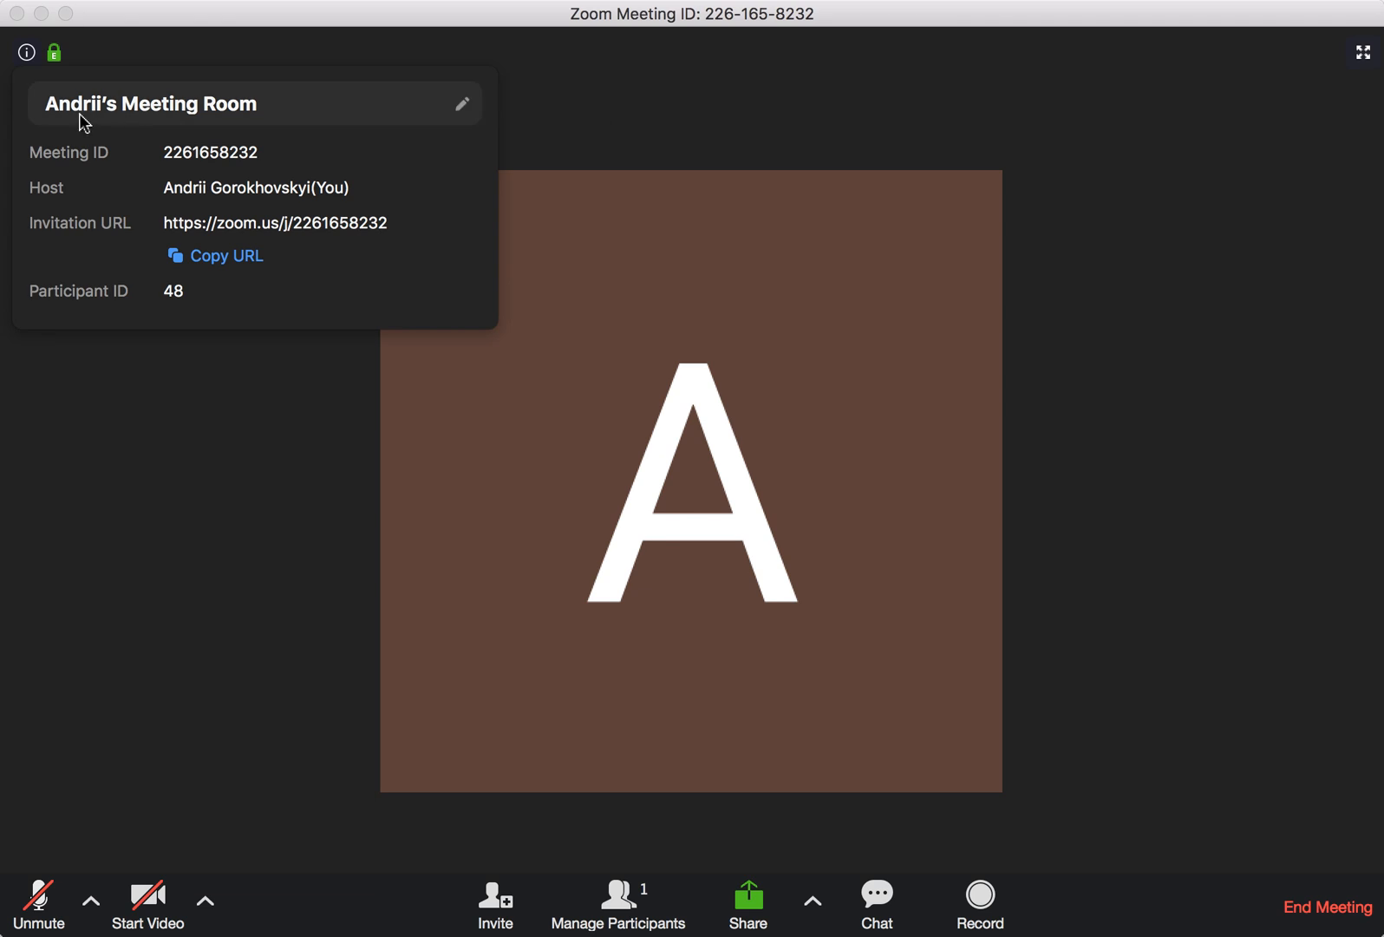
pyautogui.click(459, 104)
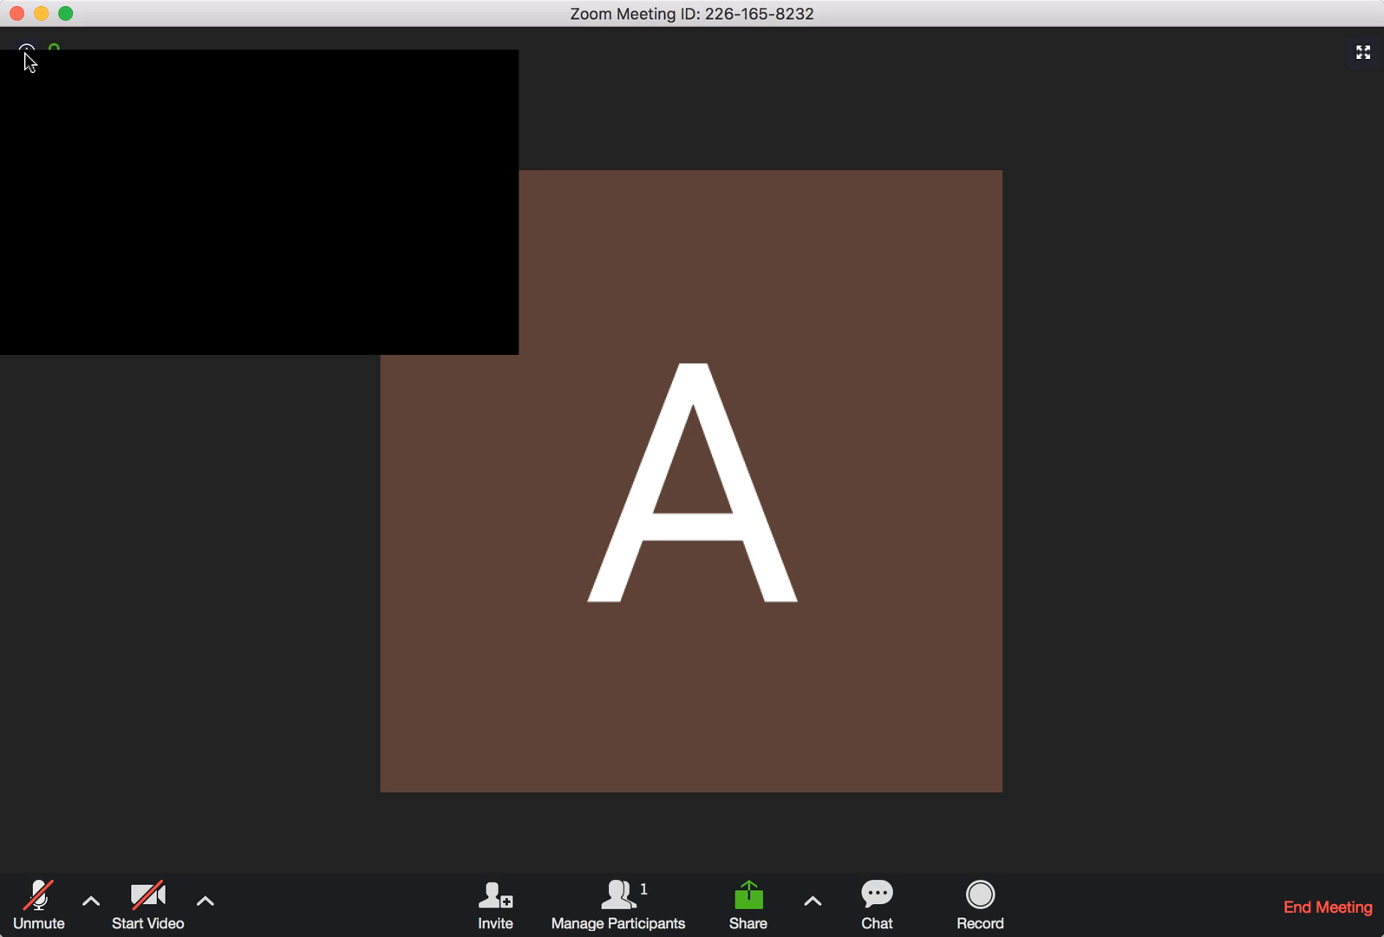
pyautogui.click(26, 47)
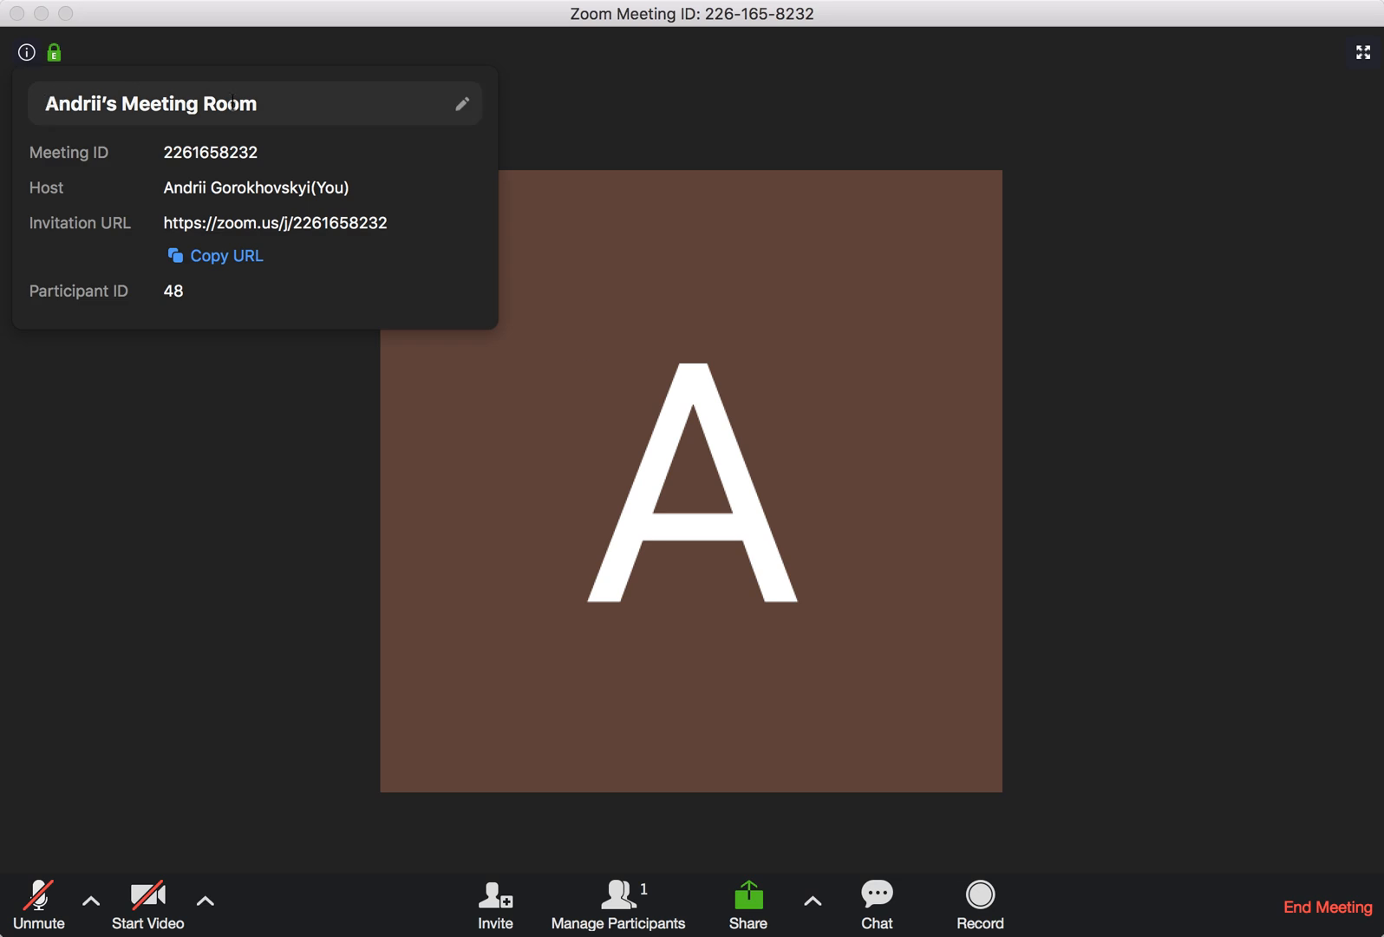
pyautogui.click(461, 104)
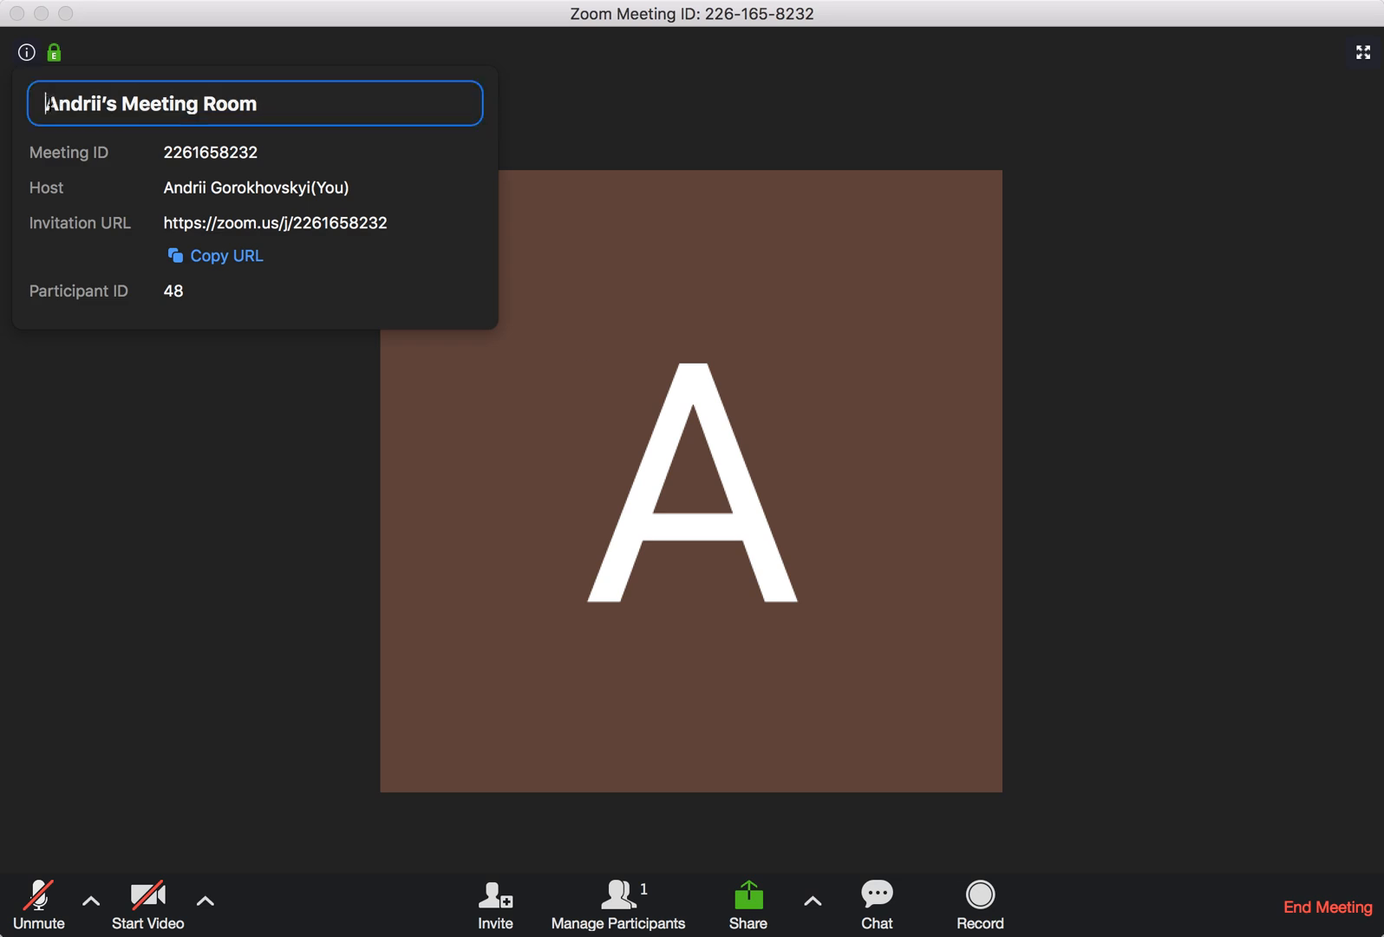